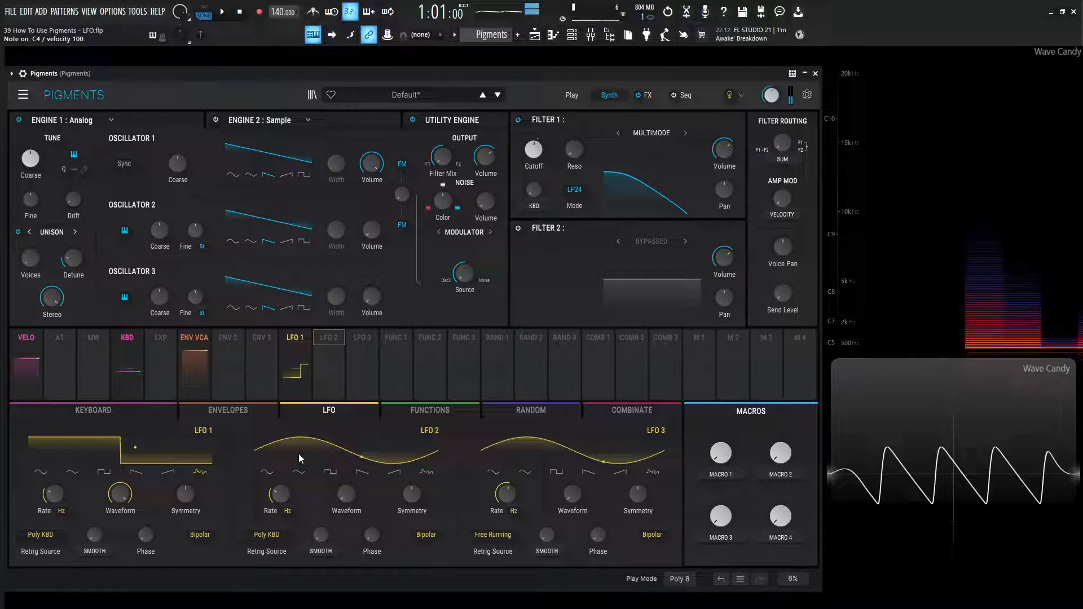
- Turn LFO 1's Phase knob up to 269° so the retriggered cycle starts late in the wave
{"action": "left_click_drag", "start_coordinate": [44, 493], "coordinate": [44, 484]}
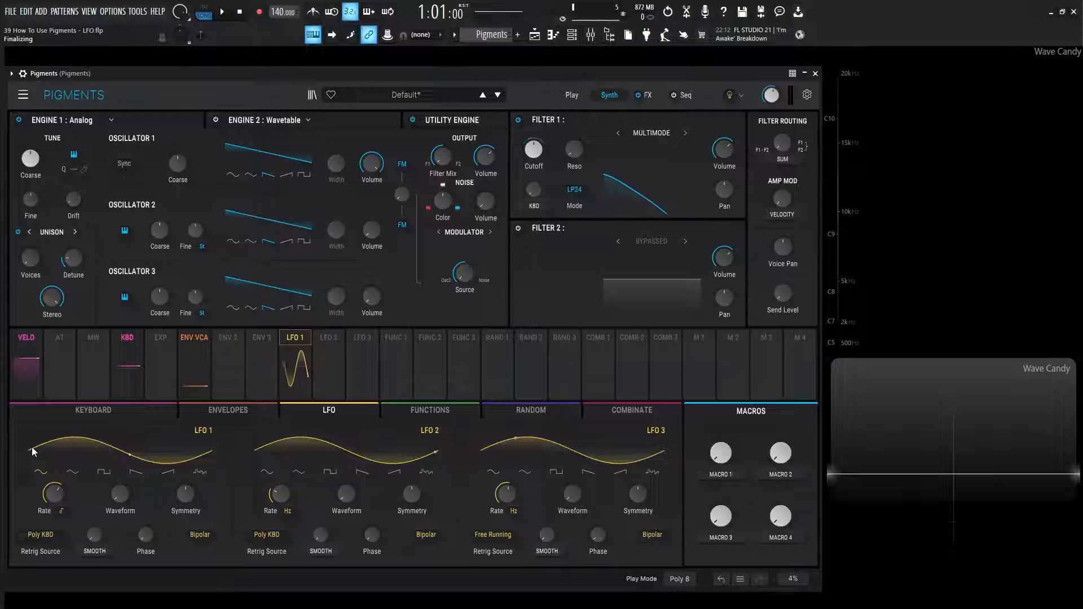
{"action": "left_click_drag", "start_coordinate": [145, 535], "coordinate": [145, 514]}
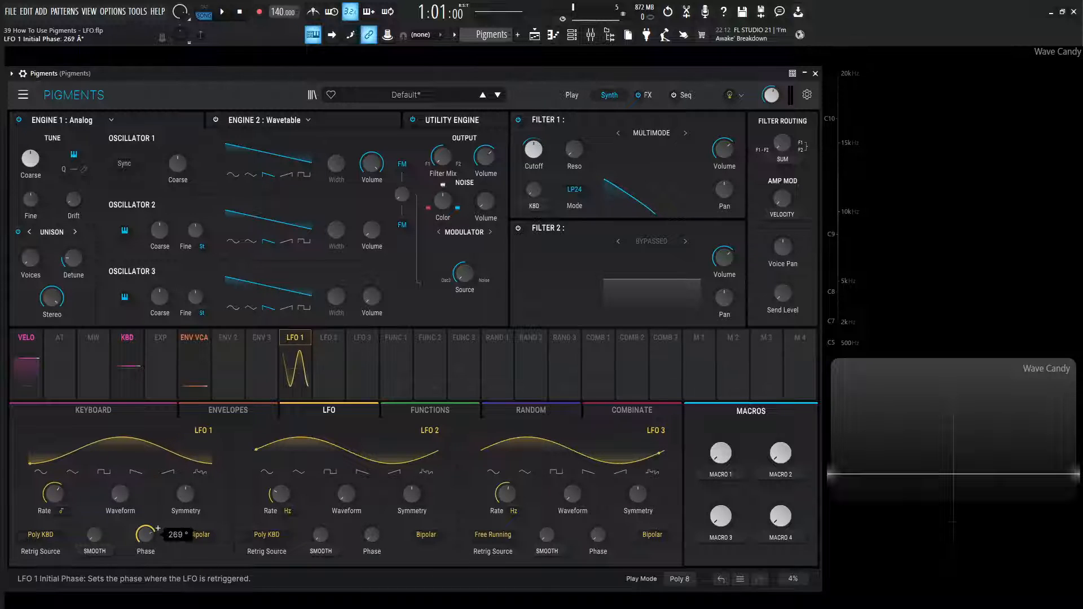